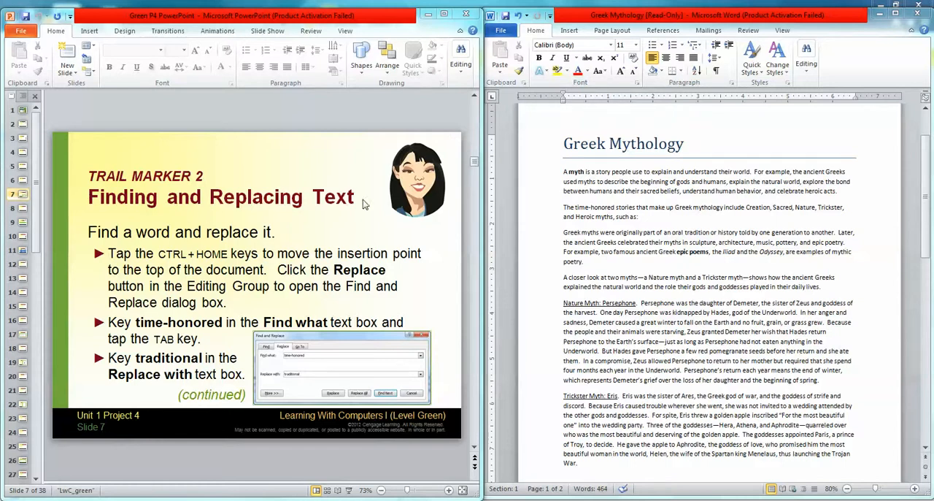
mouse_move(135, 257)
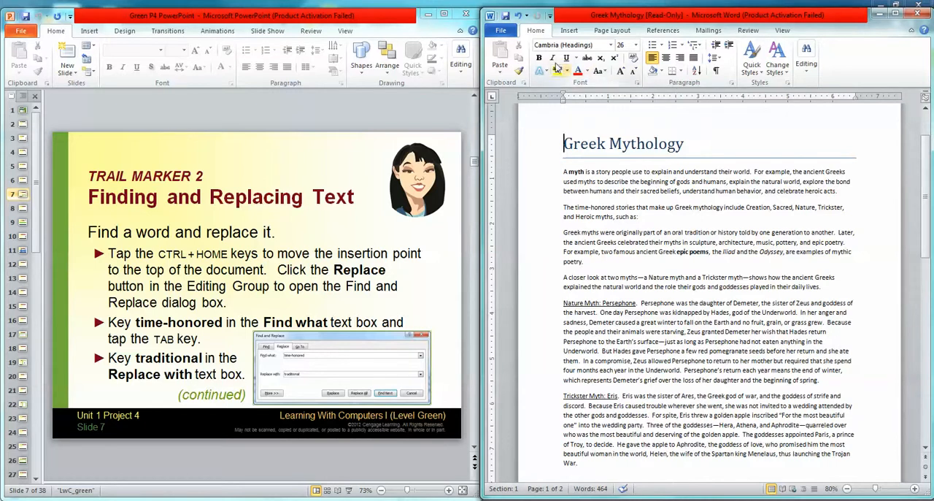
mouse_move(637, 45)
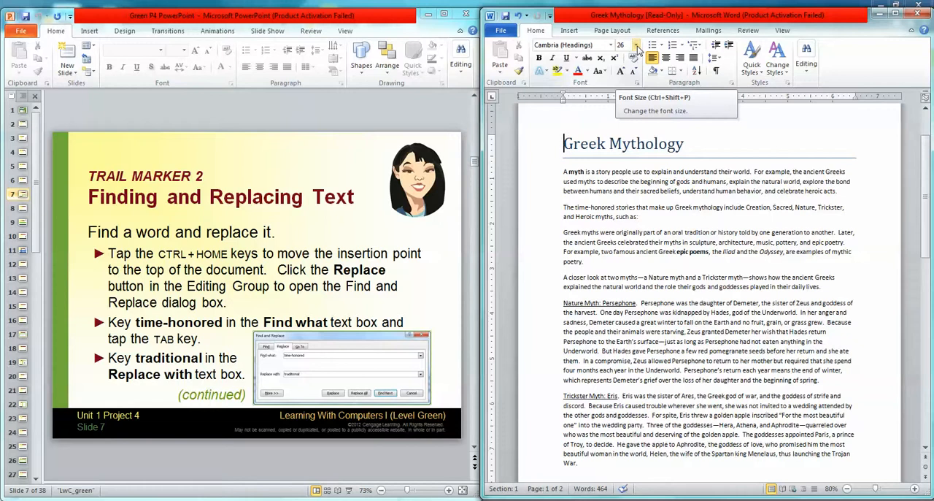
mouse_move(817, 74)
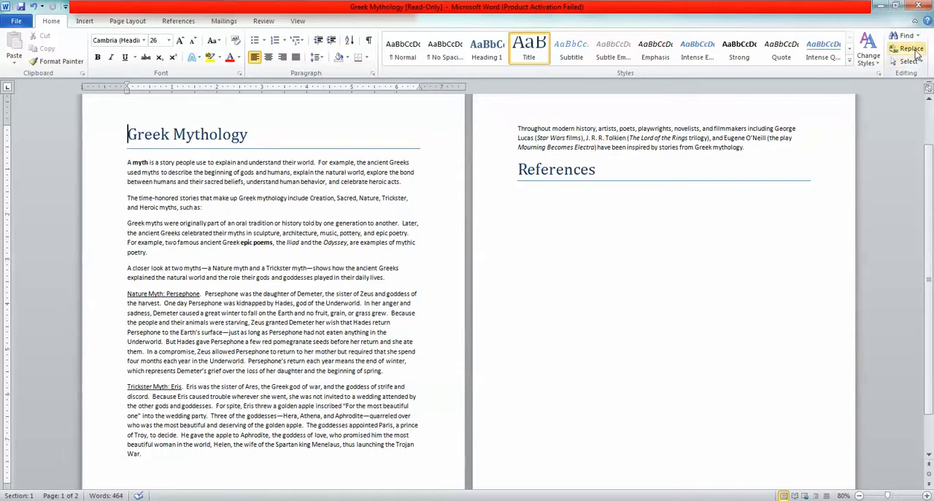
Enter 'time-honored' as the Find what term in Find and Replace
left_click(910, 49)
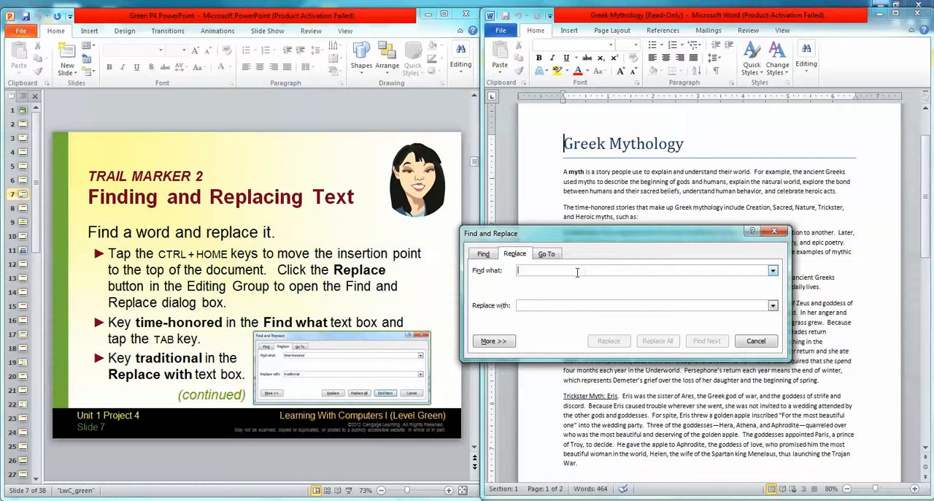
type("time-honored")
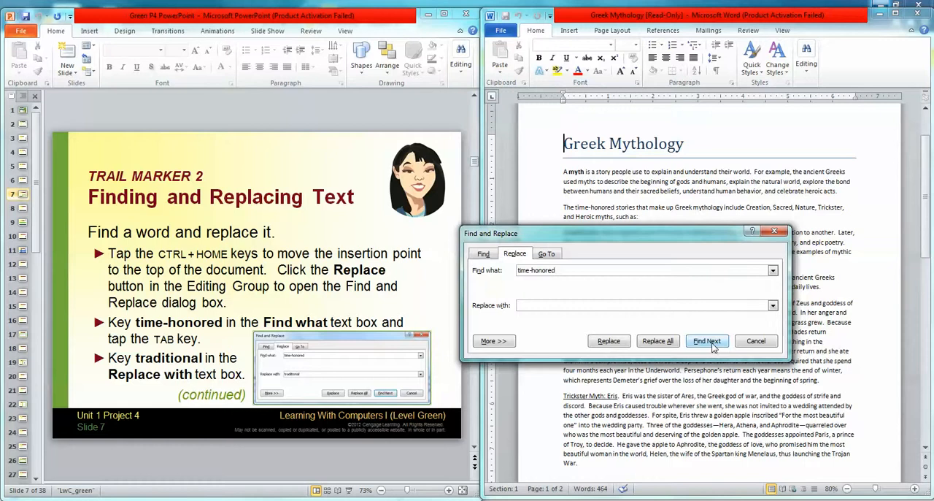
mouse_move(662, 304)
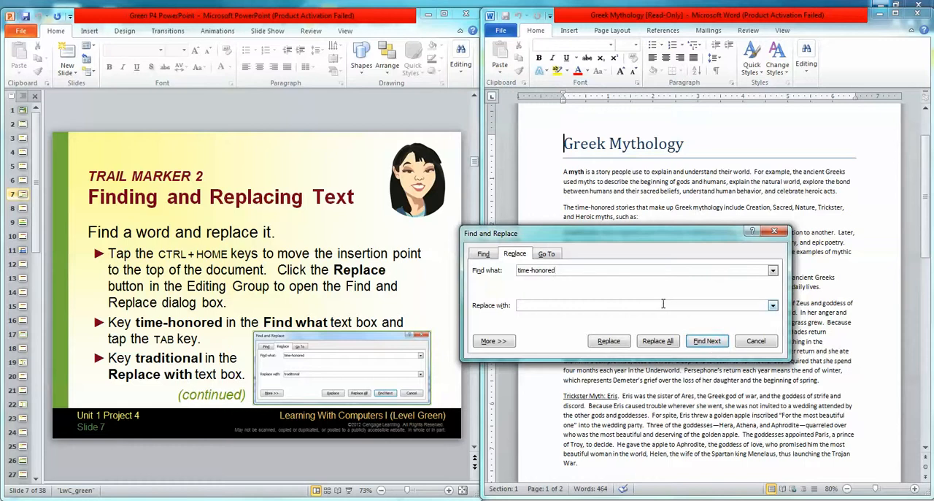
Enter 'traditional' in the Replace with box
type("traditional")
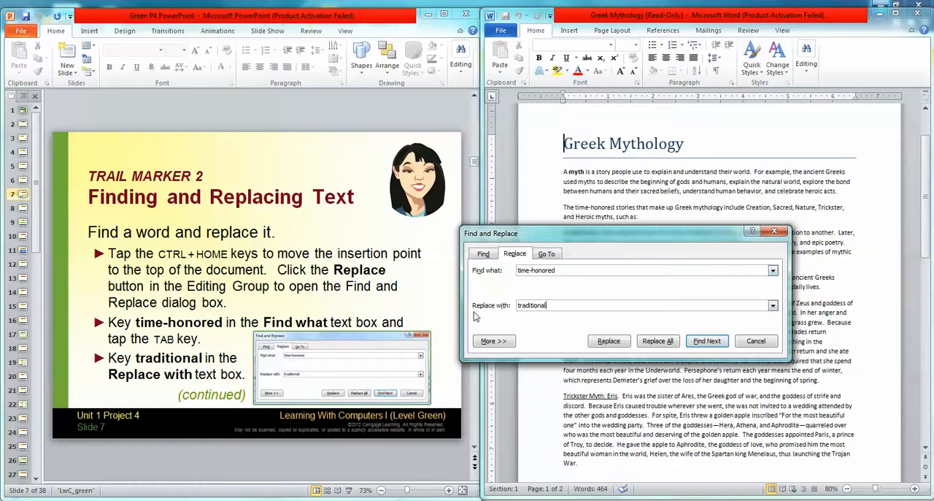
mouse_move(560, 304)
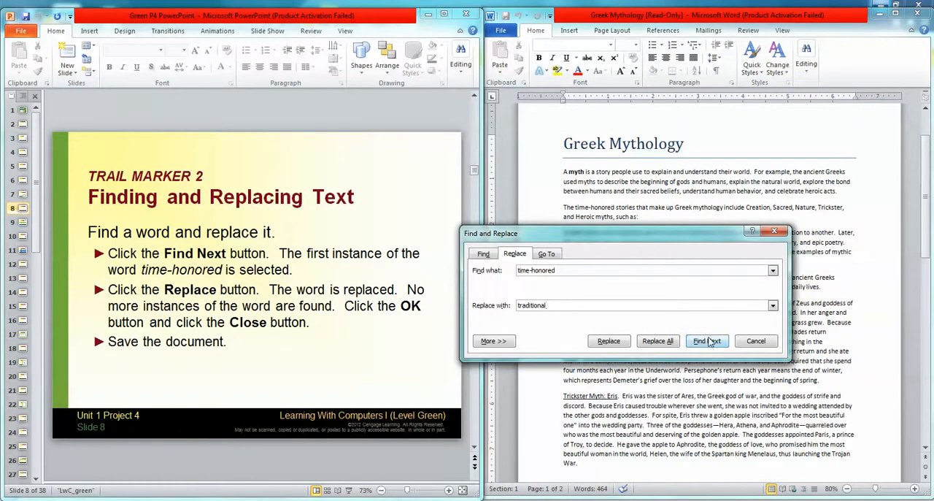
Find the first 'time-honored' and replace it with 'traditional'
left_click(706, 341)
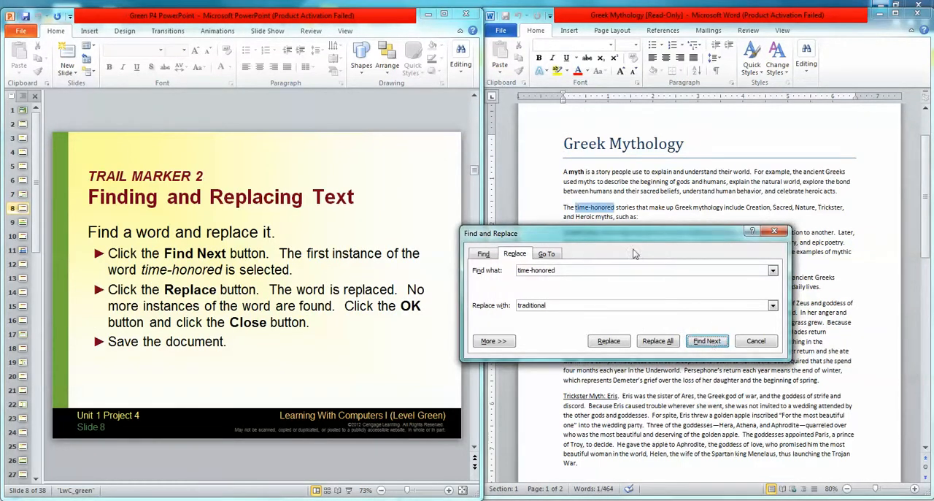
mouse_move(597, 213)
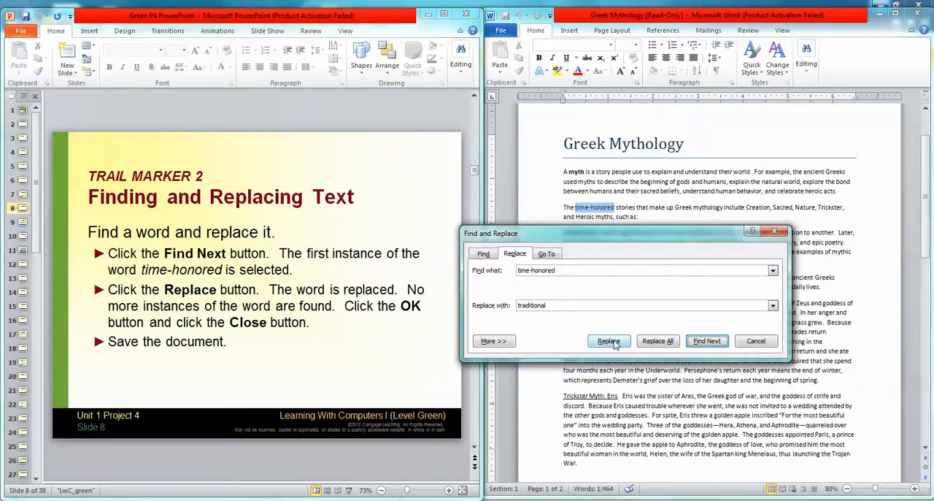
left_click(609, 341)
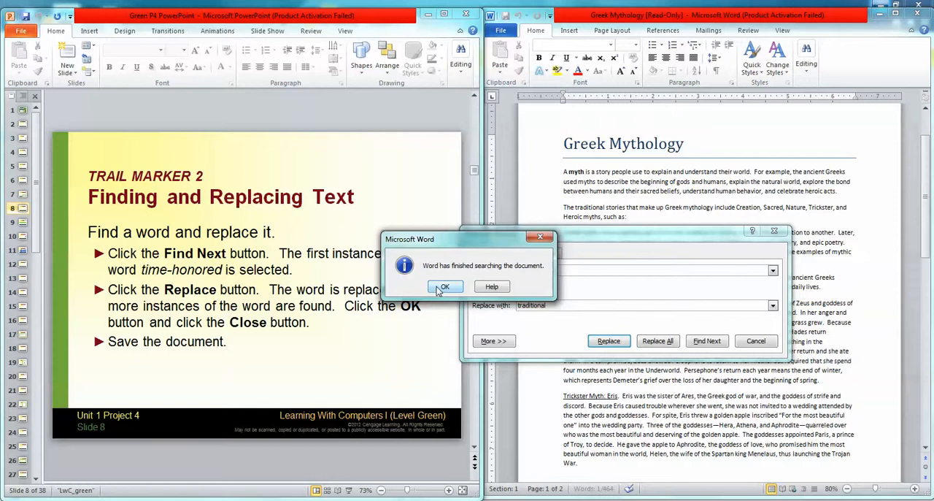
Dismiss the search-finished message, leaving 'traditional stories' in the paragraph
left_click(445, 286)
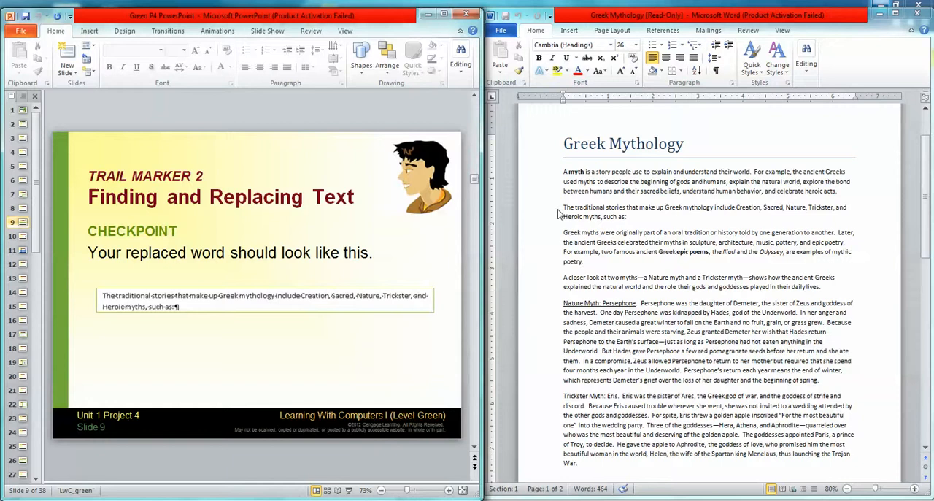
mouse_move(639, 212)
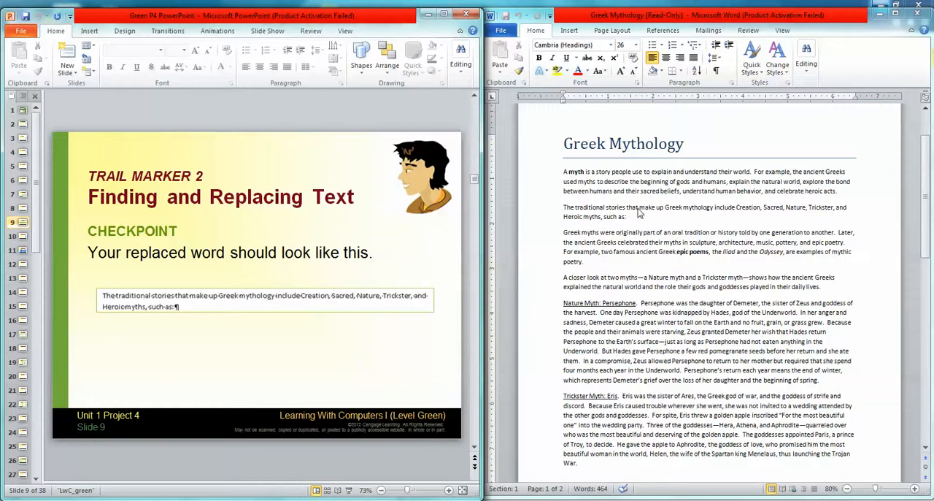